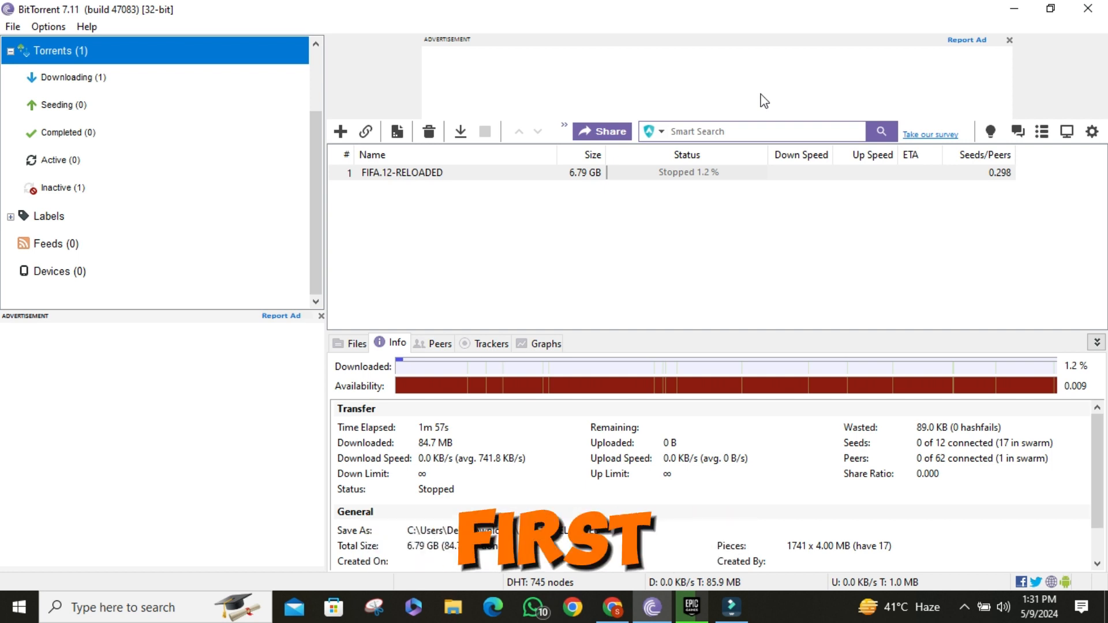
Set the FIFA.12-RELOADED torrent's bandwidth allocation to High.
right_click(401, 172)
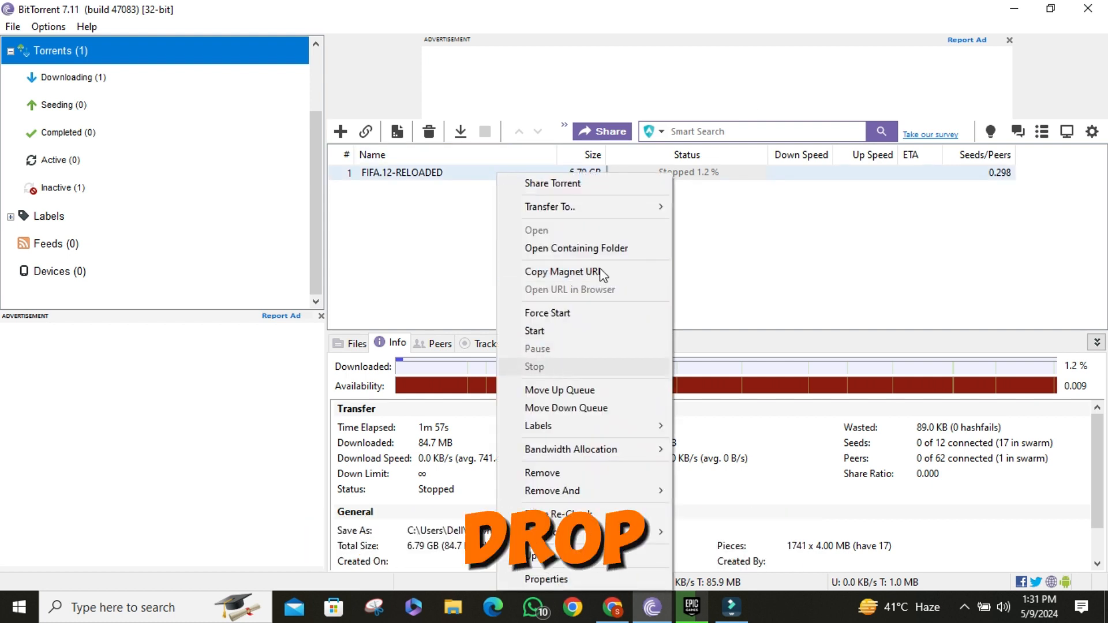
mouse_move(570, 449)
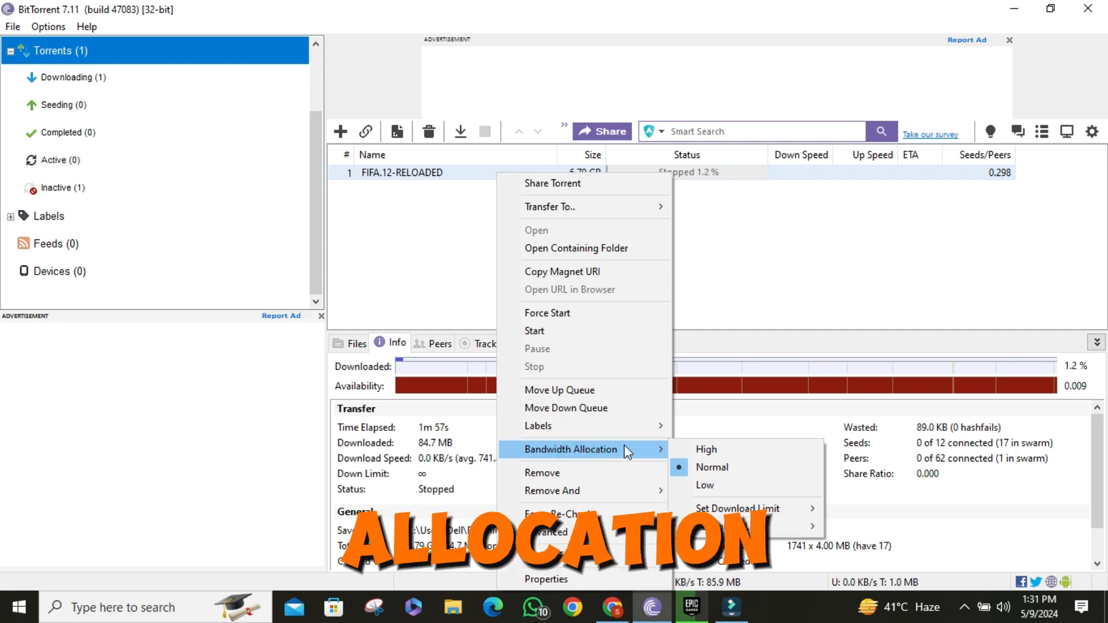
left_click(705, 449)
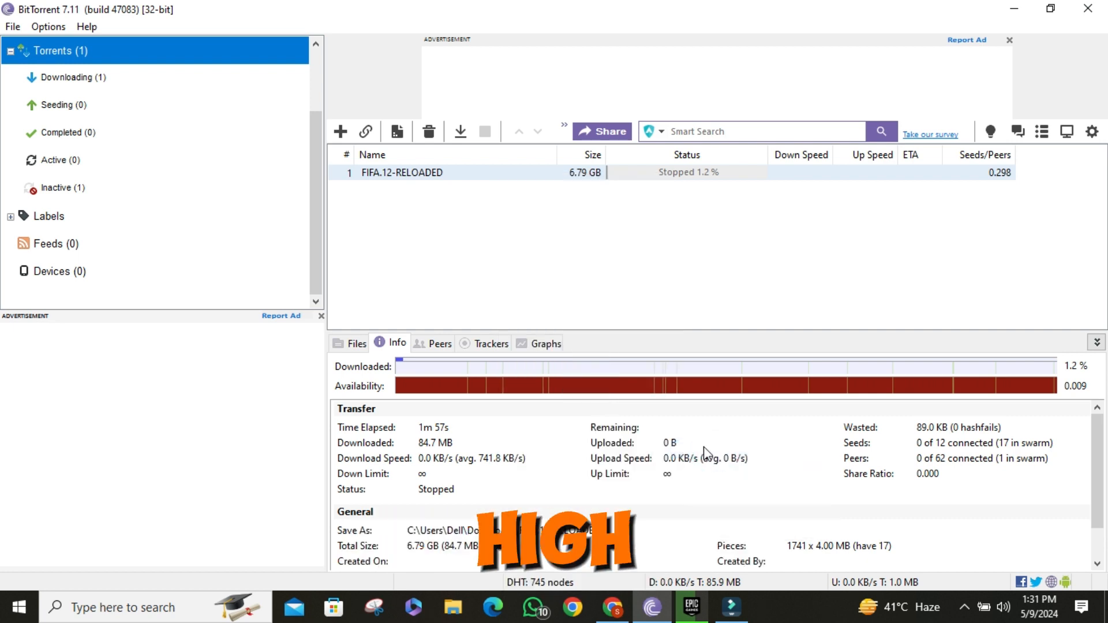
In General preferences, turn on 'Append .!bt to incomplete files' and 'Pre-allocate all files'.
left_click(47, 27)
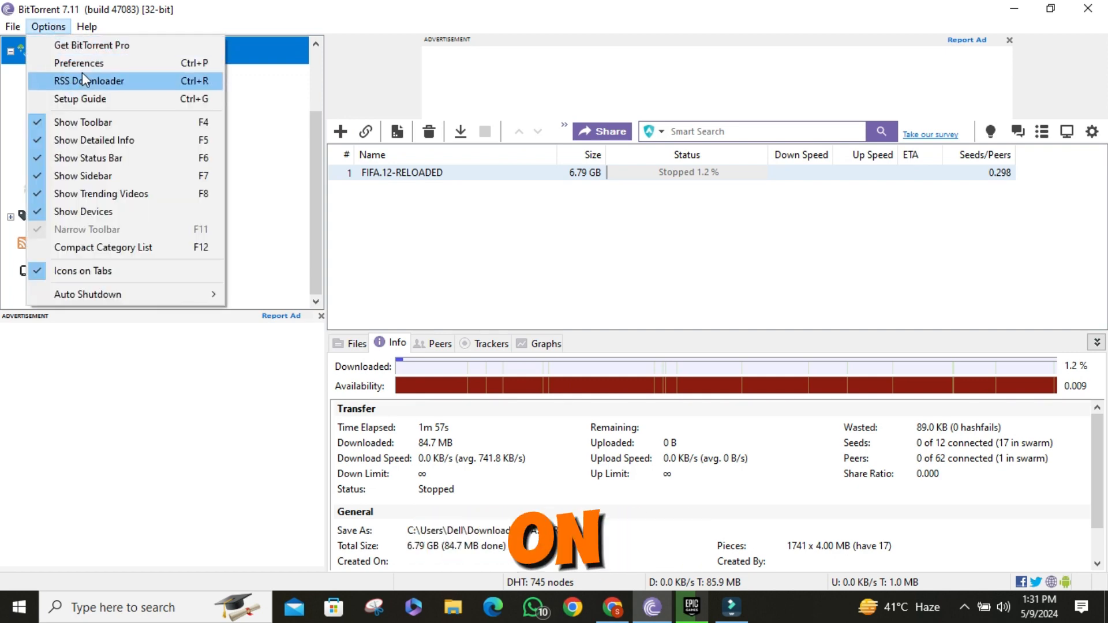
left_click(78, 63)
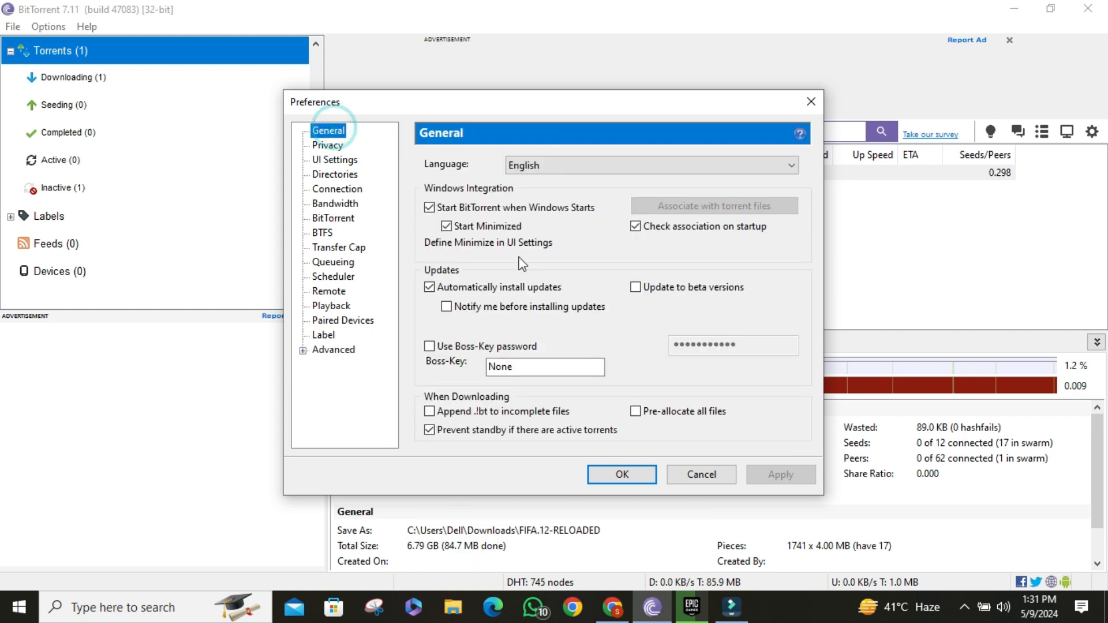
left_click(429, 411)
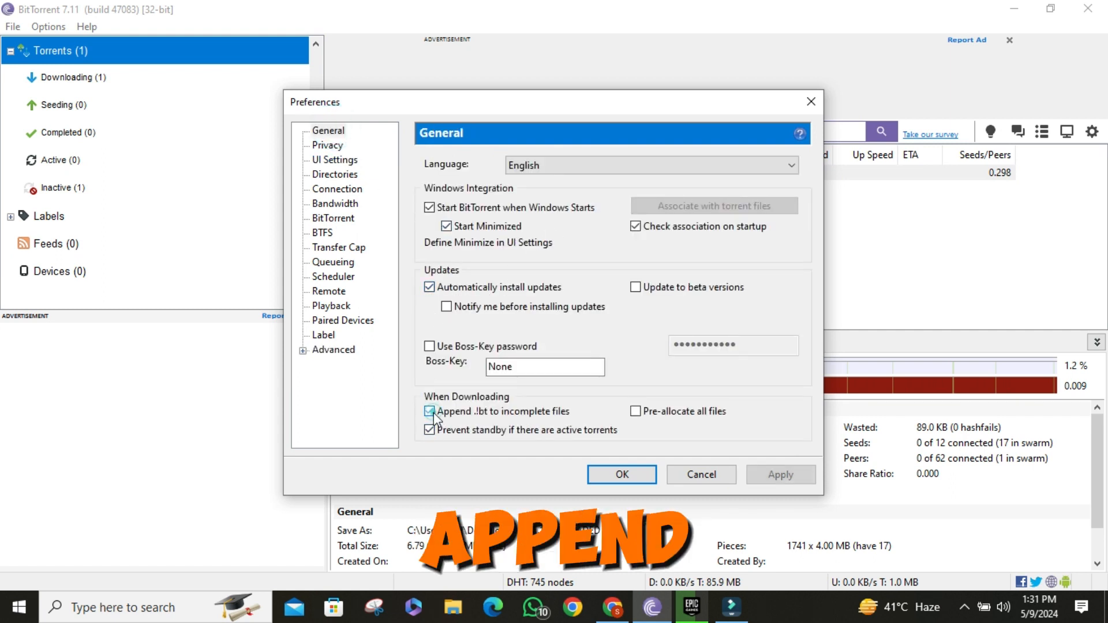
left_click(429, 411)
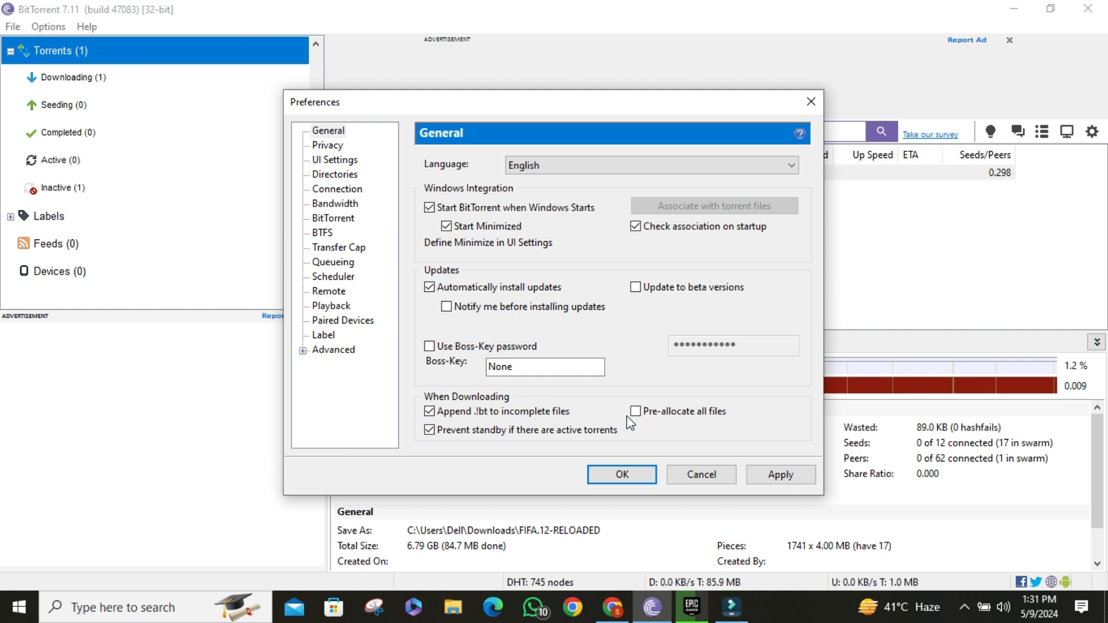
left_click(638, 411)
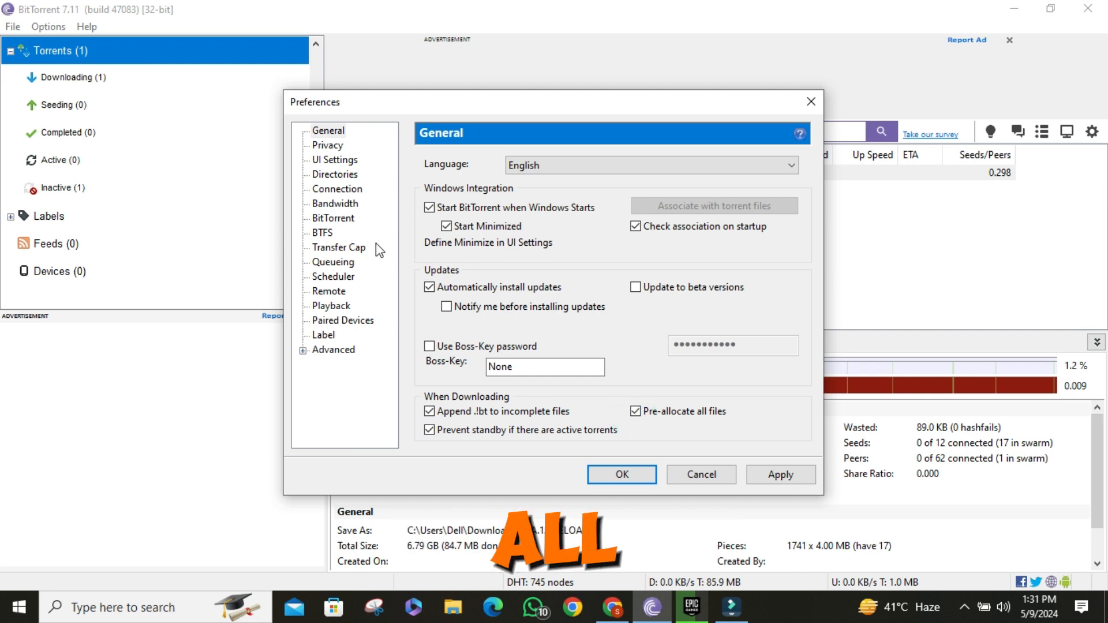
Enable NAT-PMP port mapping in Connection preferences, moving on to Bandwidth.
left_click(335, 174)
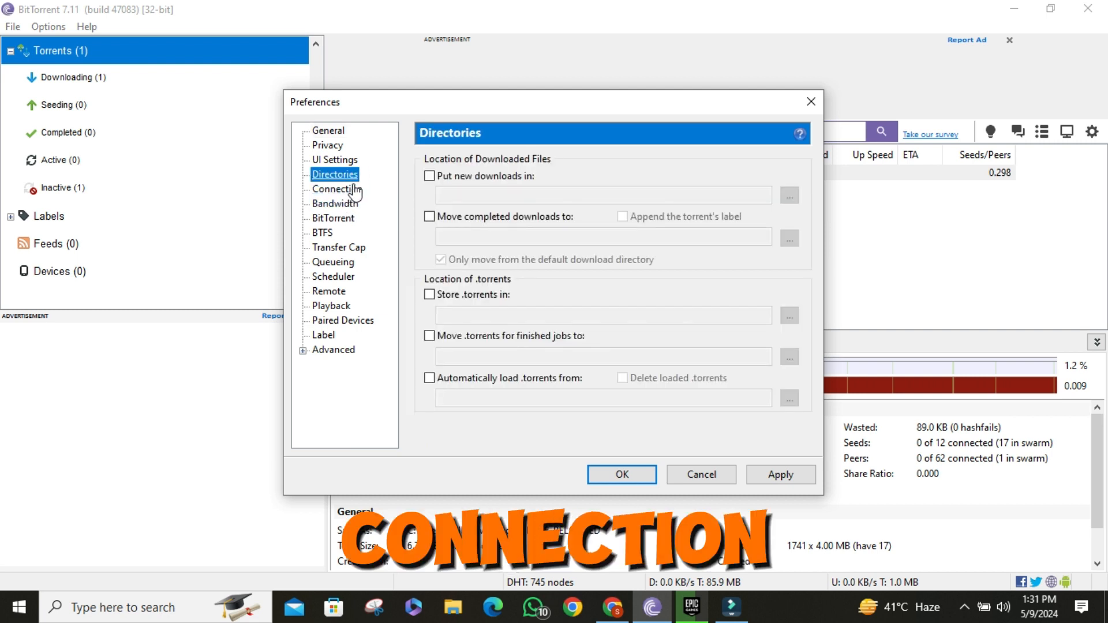
left_click(337, 188)
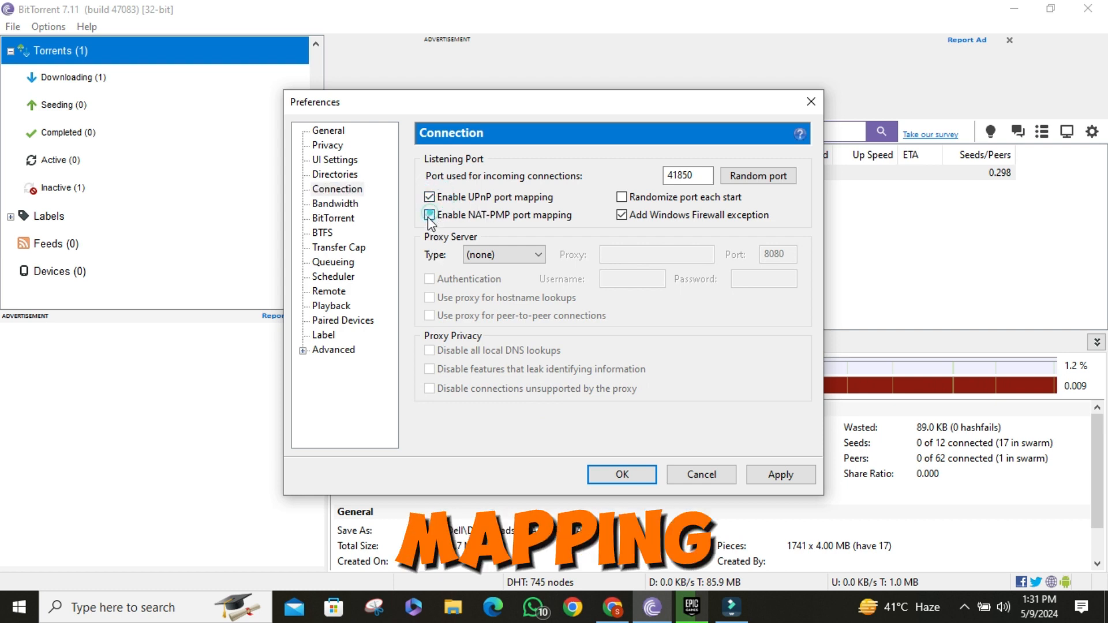
left_click(429, 214)
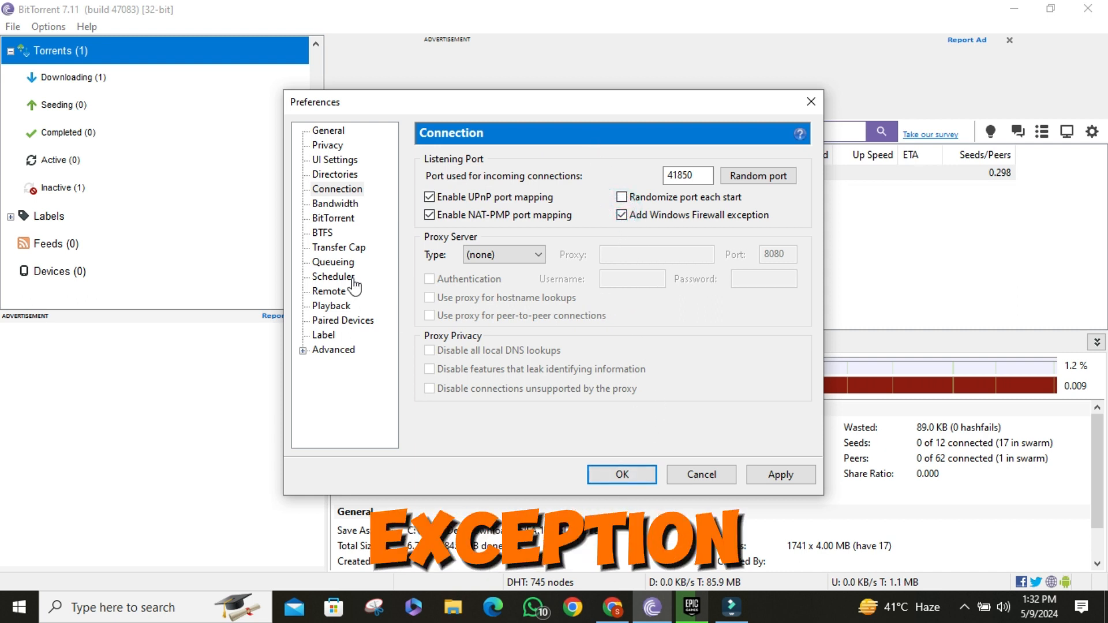
left_click(335, 205)
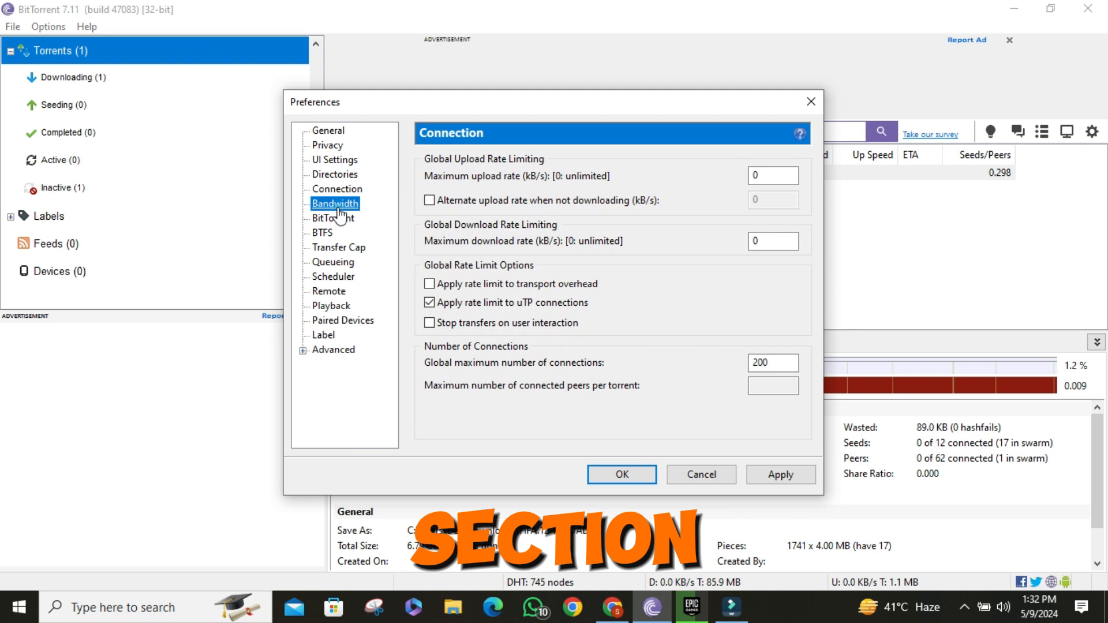
Apply a 10 kB/s upload limit, 2330 global connections and 250 peers per torrent.
left_click(335, 204)
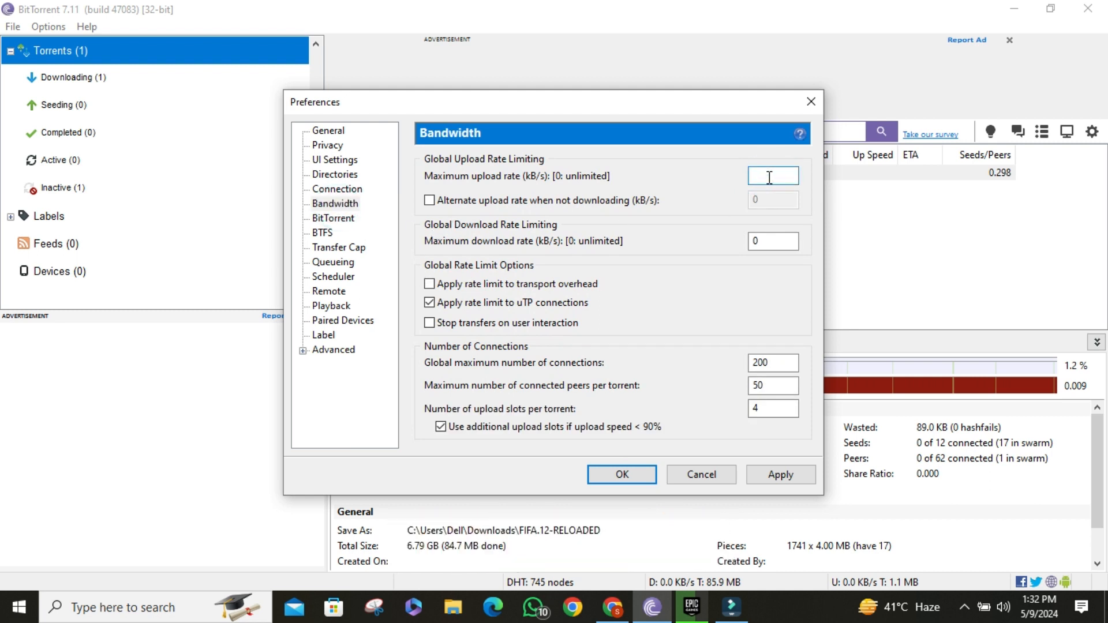
type("1")
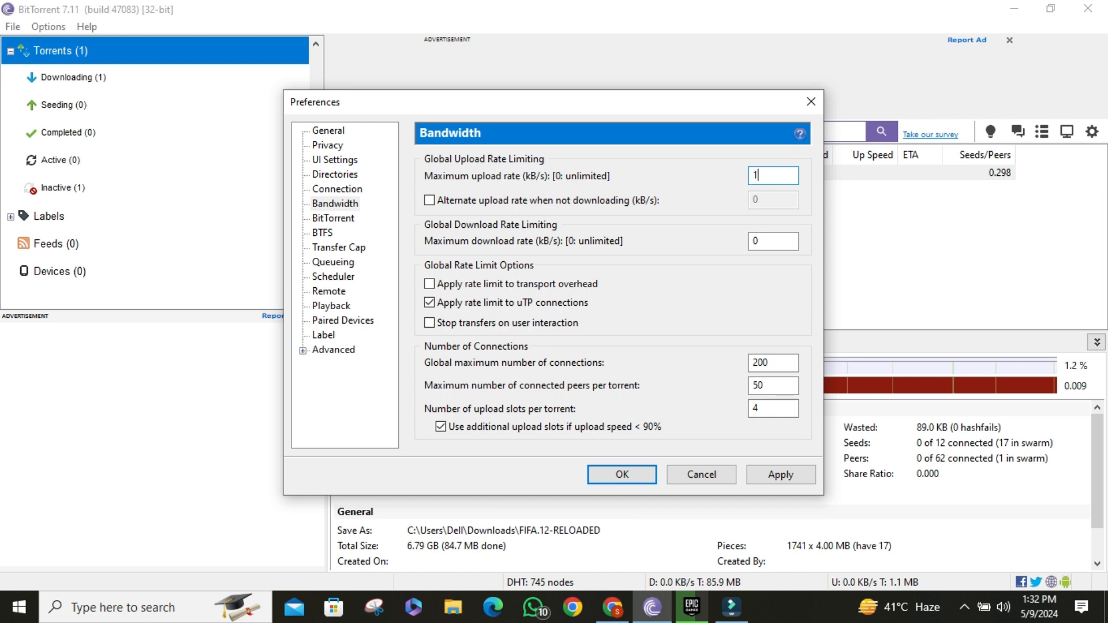
type("0")
left_click(773, 363)
type("2")
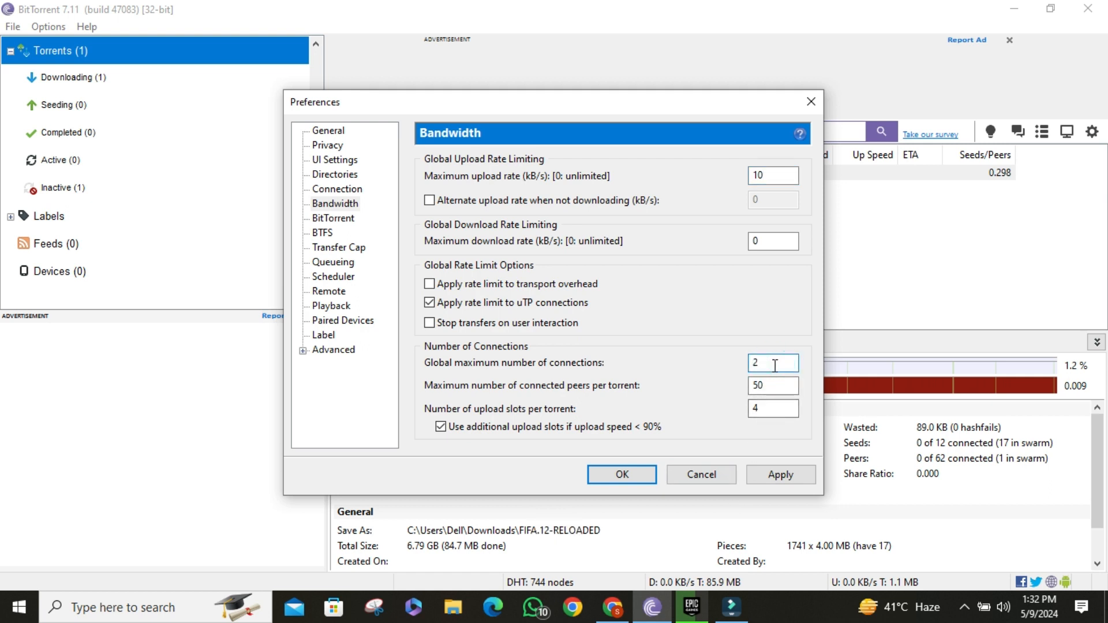
type("330")
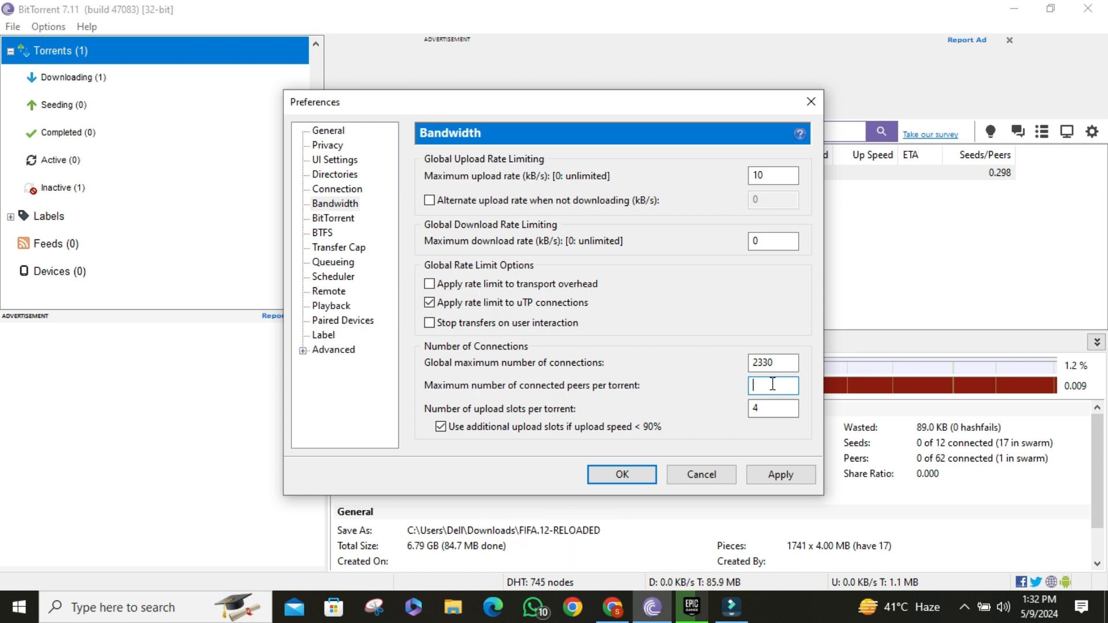
type("250")
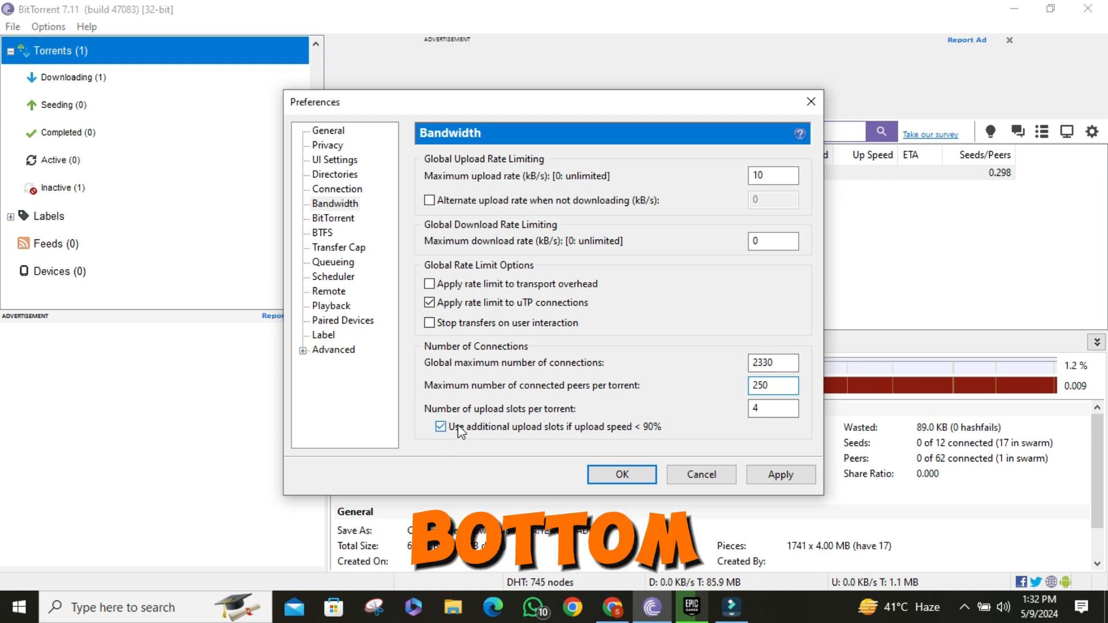
left_click(440, 426)
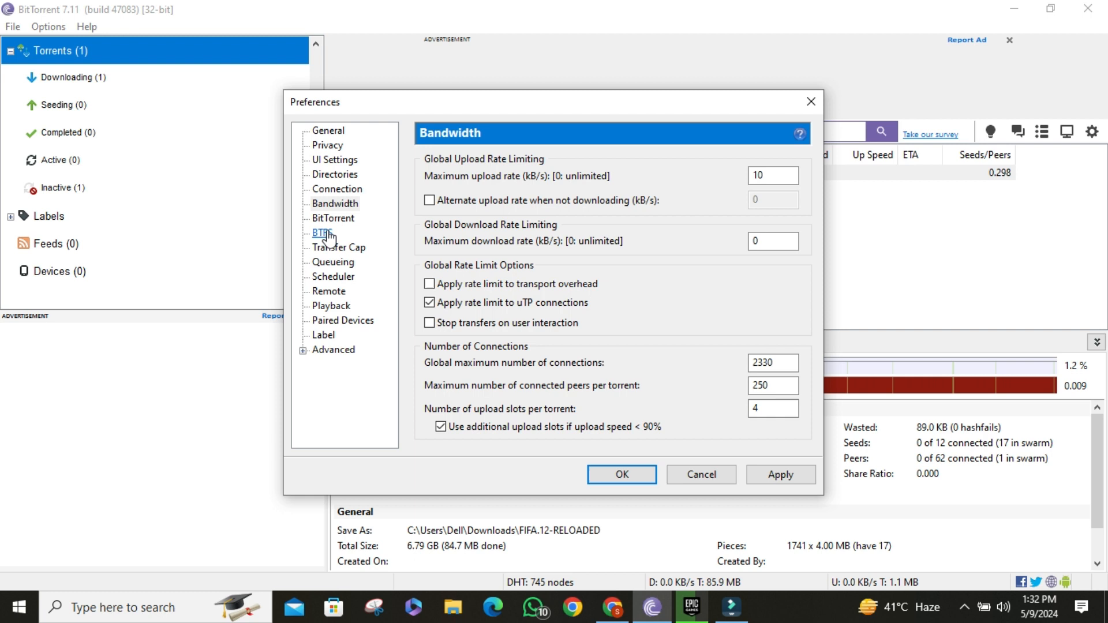
left_click(780, 474)
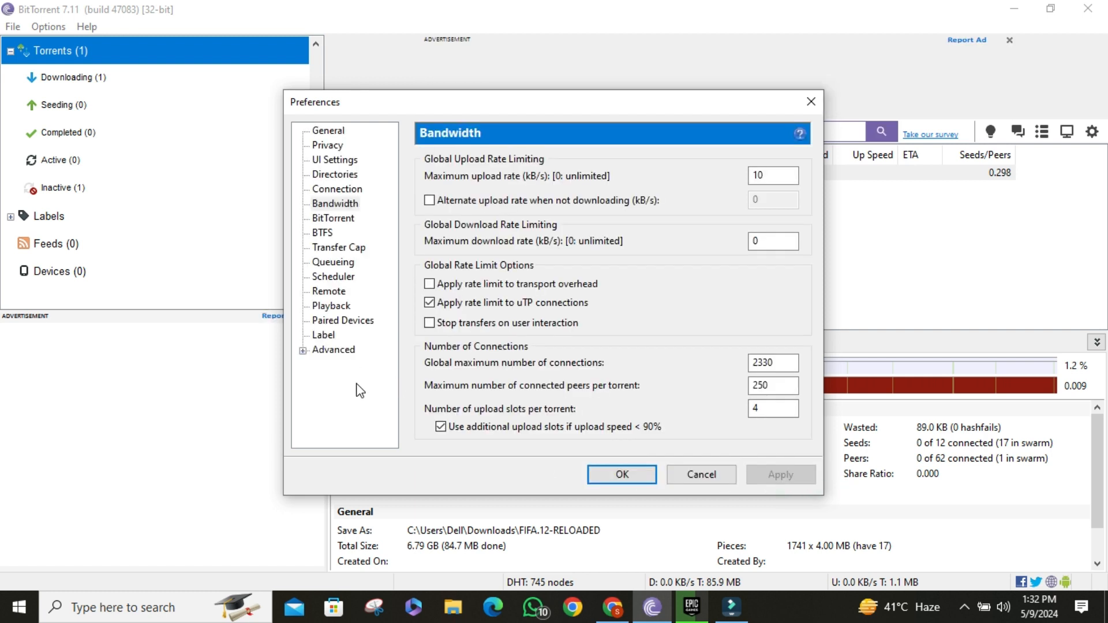
In Advanced preferences, change bt.connect_speed from 25 to 80 and filter for net. settings.
left_click(333, 348)
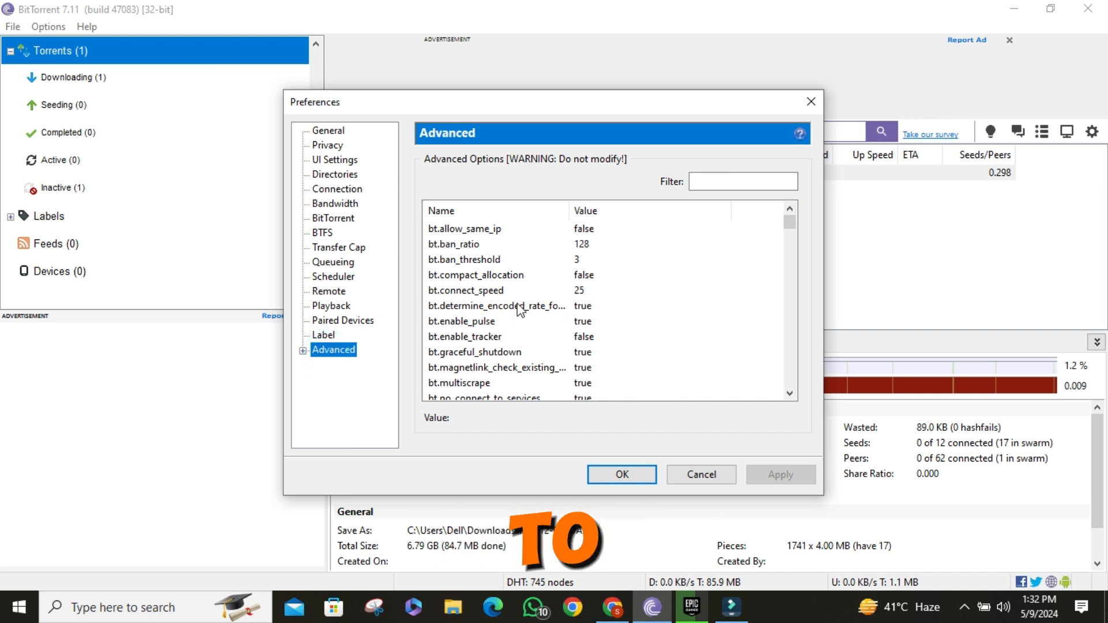
left_click(465, 289)
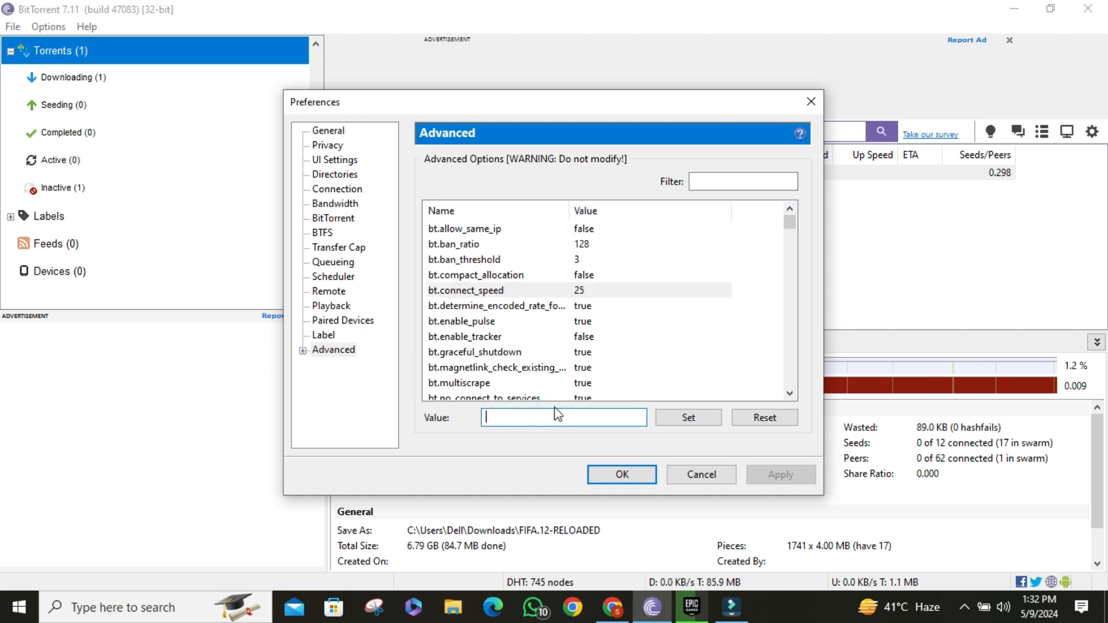
type("80")
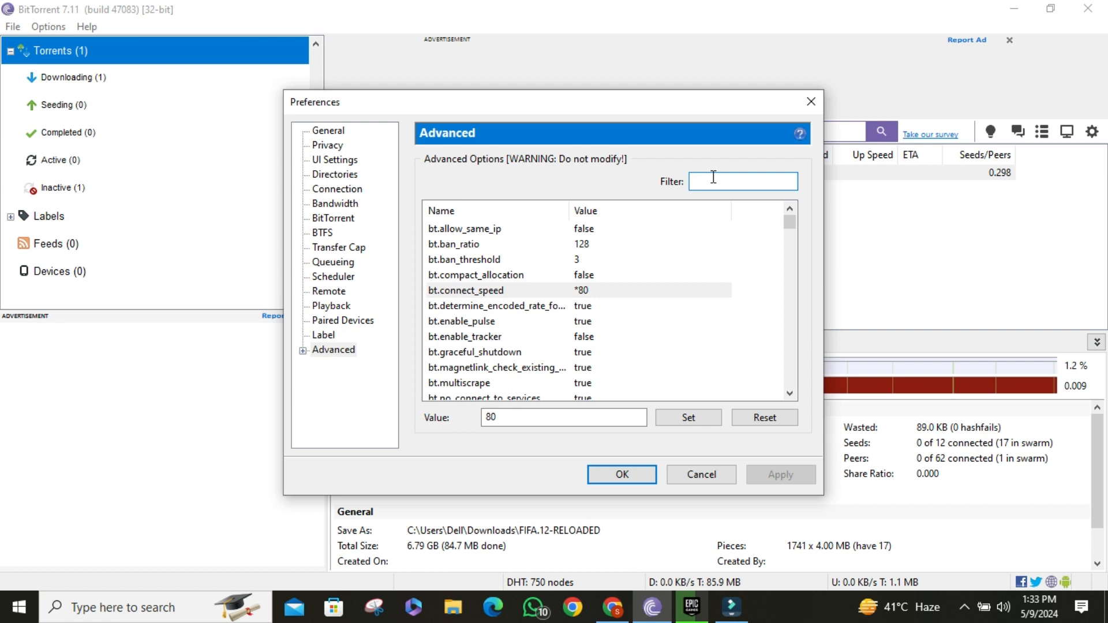
type("net.max")
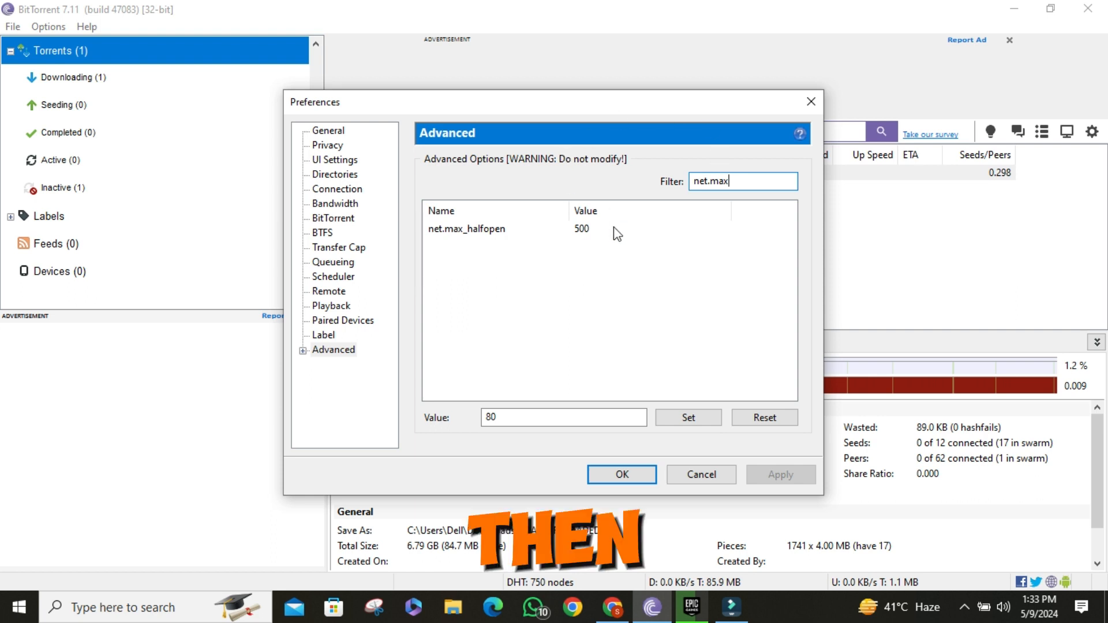
Set net.max_halfopen to 100, then save and close Preferences with OK.
left_click(467, 229)
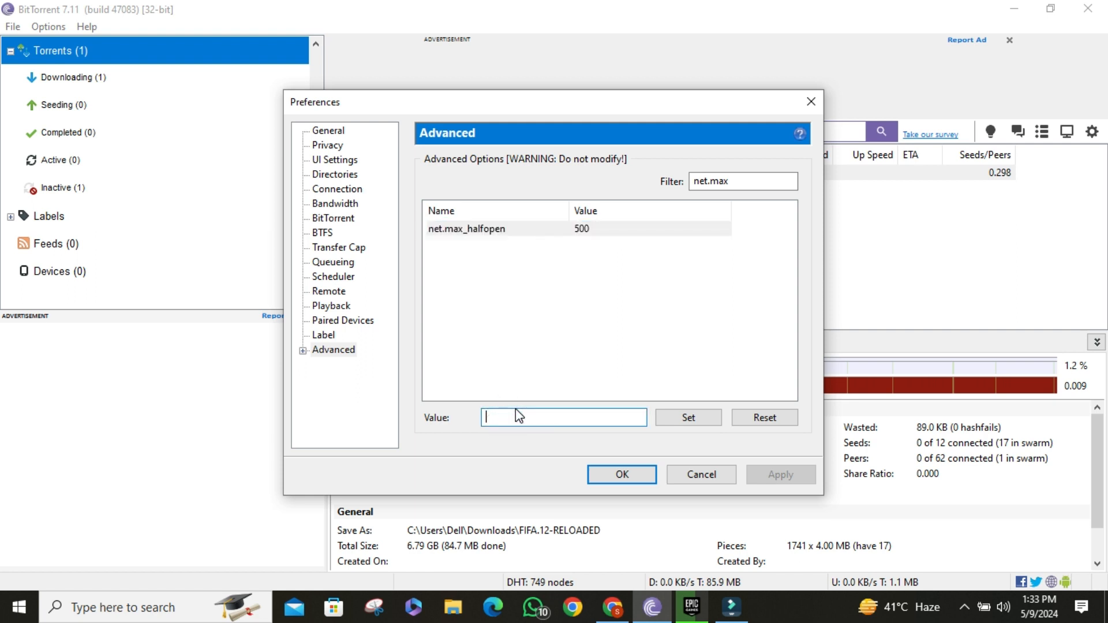
type("100")
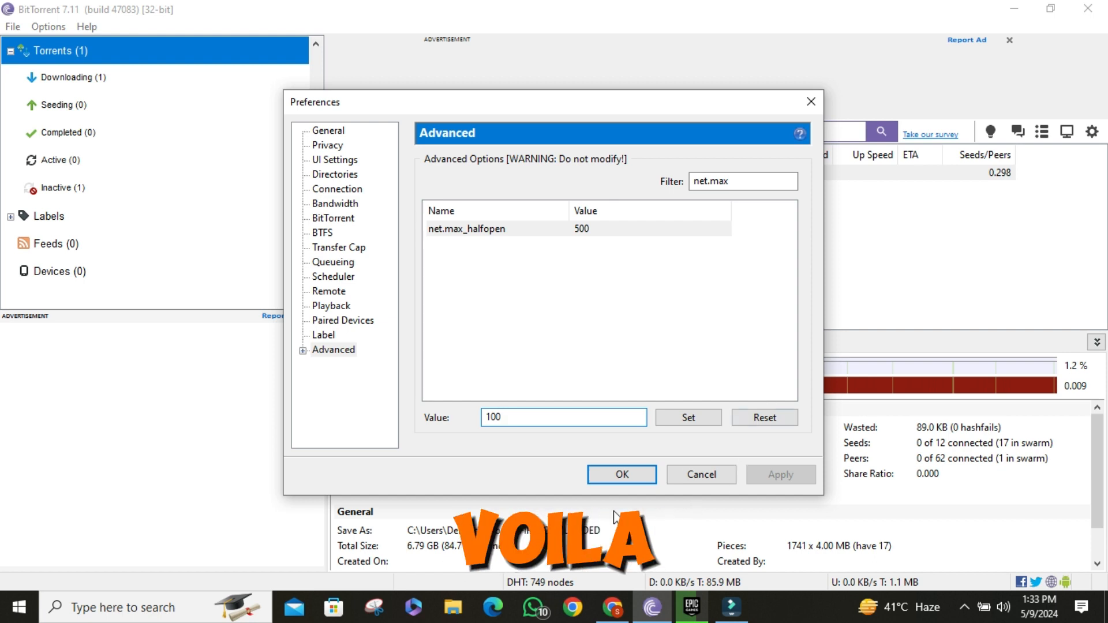
left_click(687, 417)
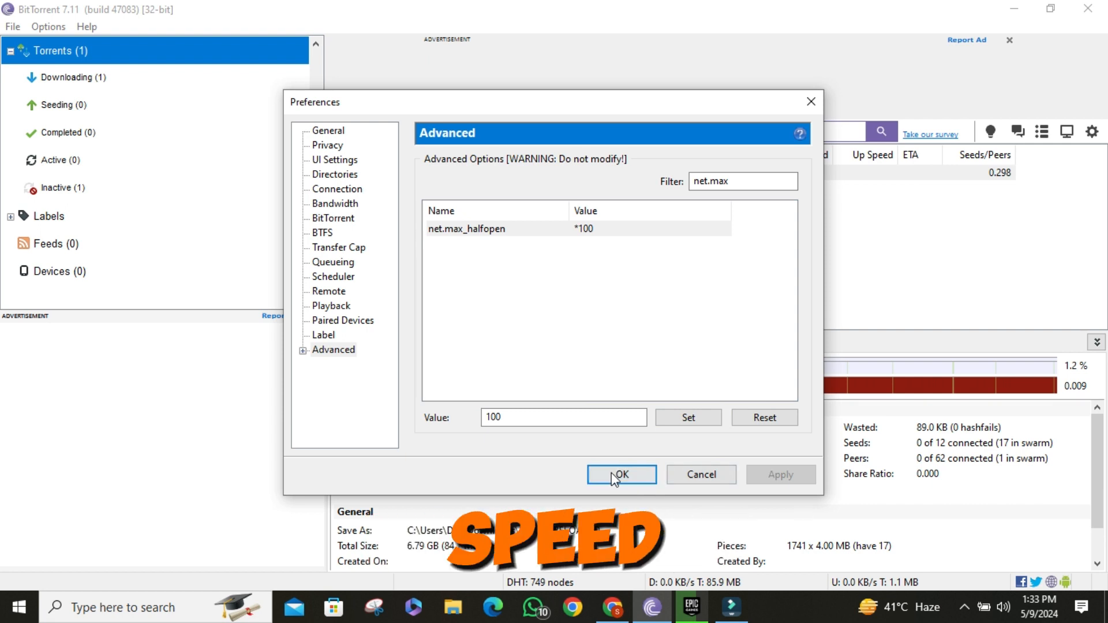
left_click(621, 474)
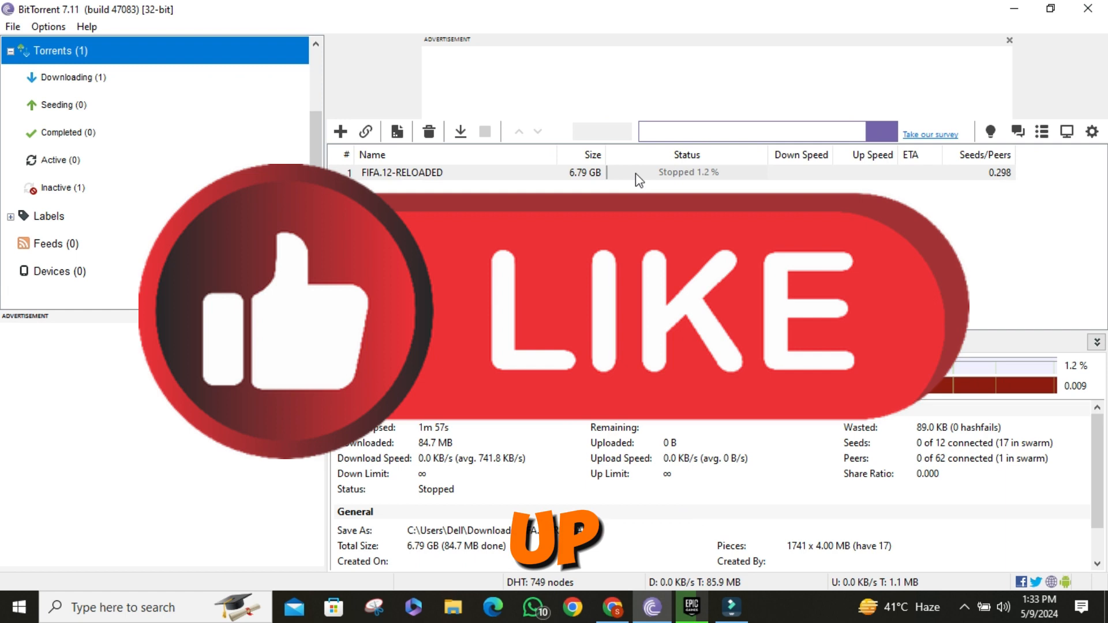
right_click(400, 172)
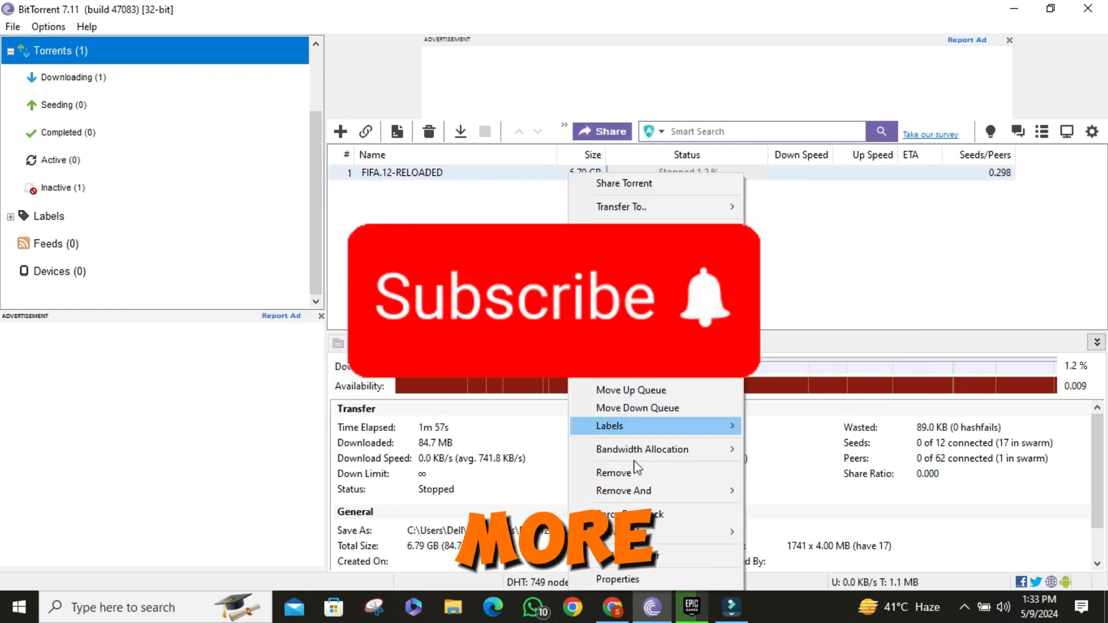